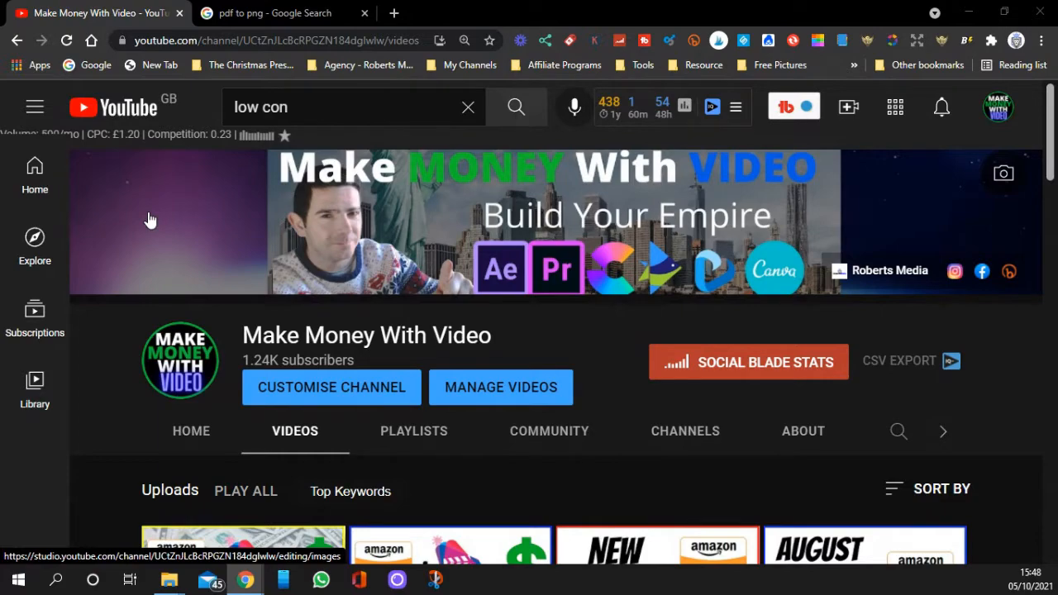
mouse_move(200, 252)
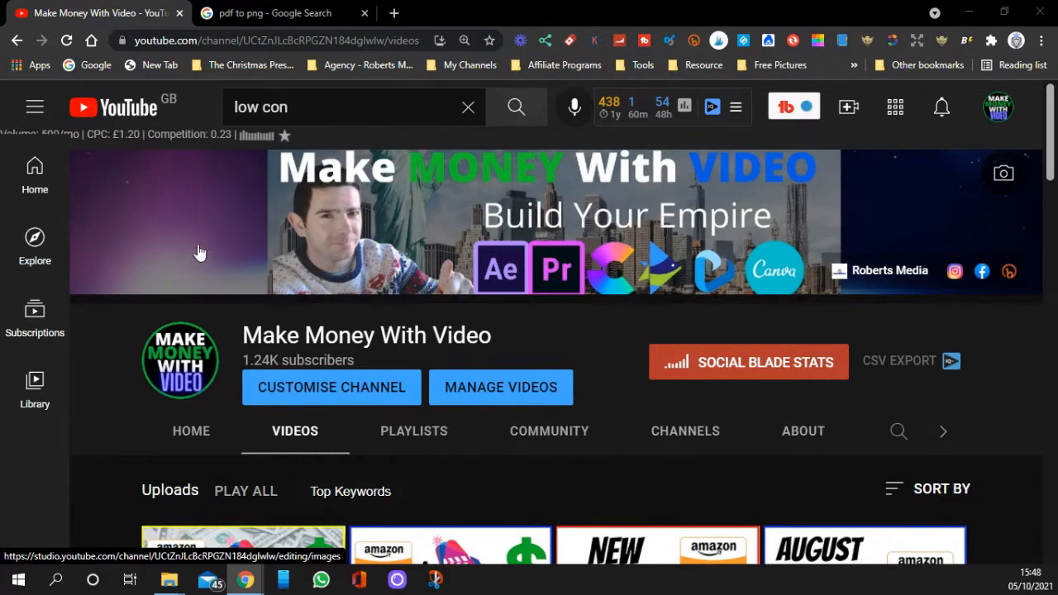
Step: Scroll around the current page, then bring up the Google results for 'pdf to png'
scroll(down, 3)
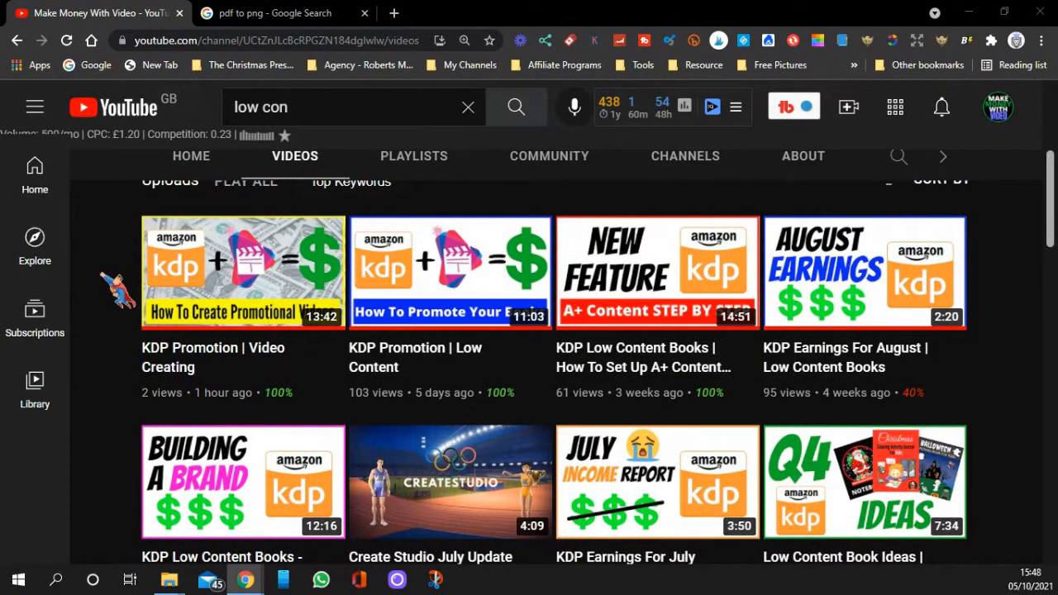
scroll(down, 3)
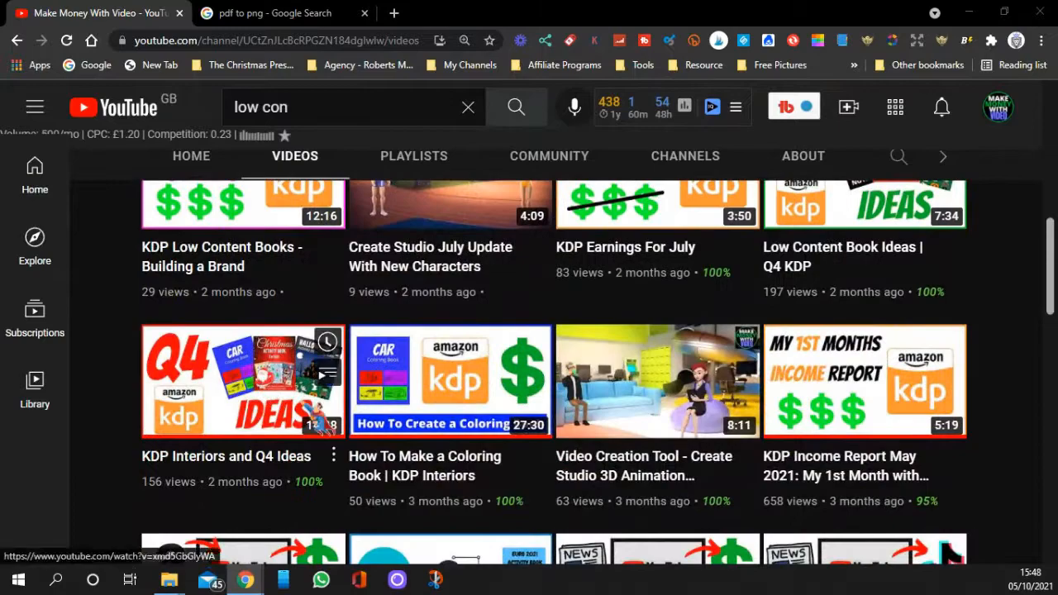
scroll(down, 3)
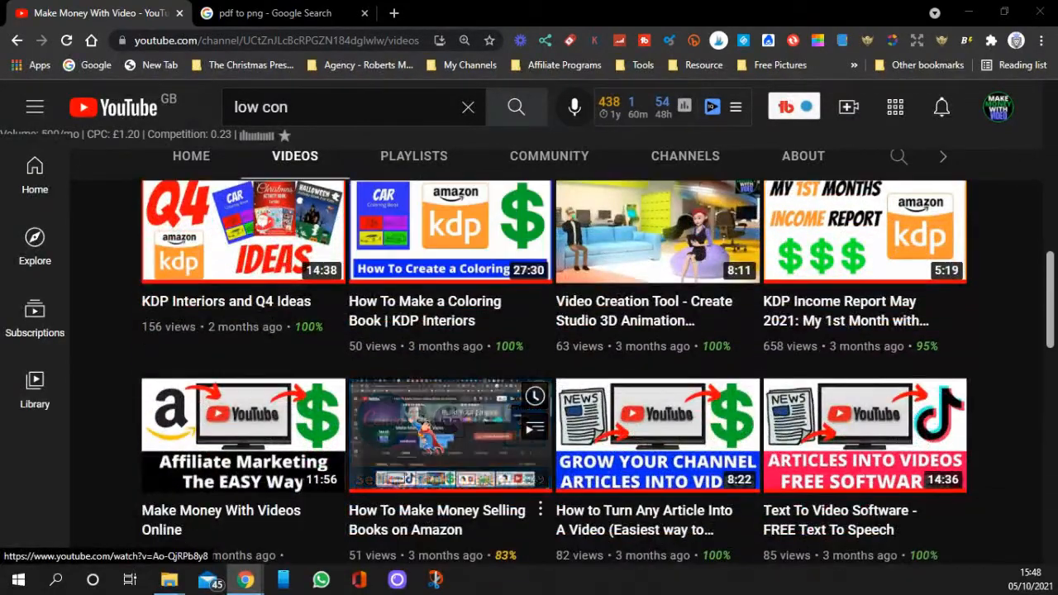
mouse_move(449, 436)
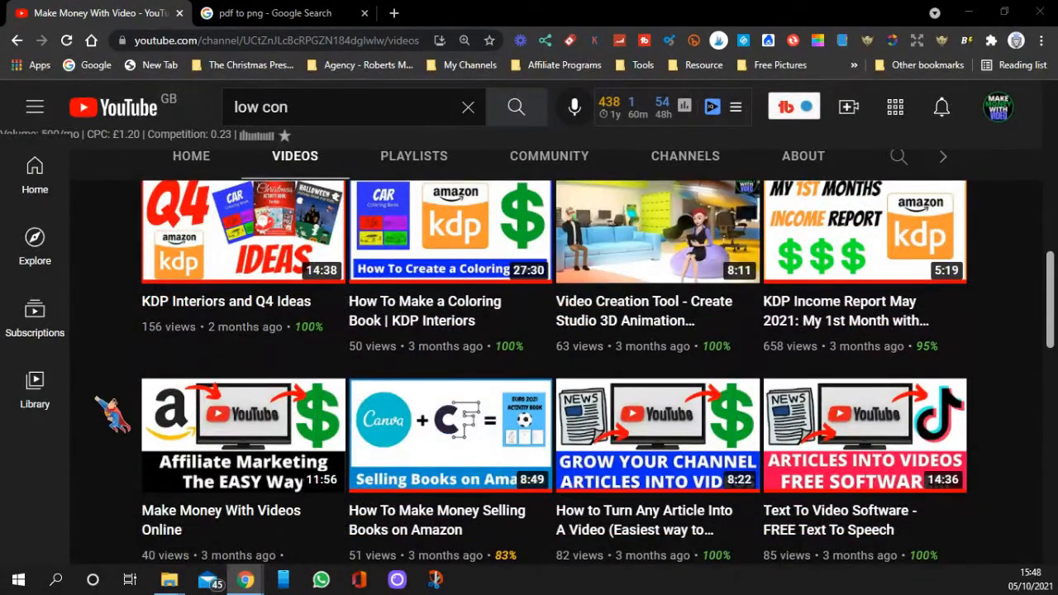
scroll(down, 3)
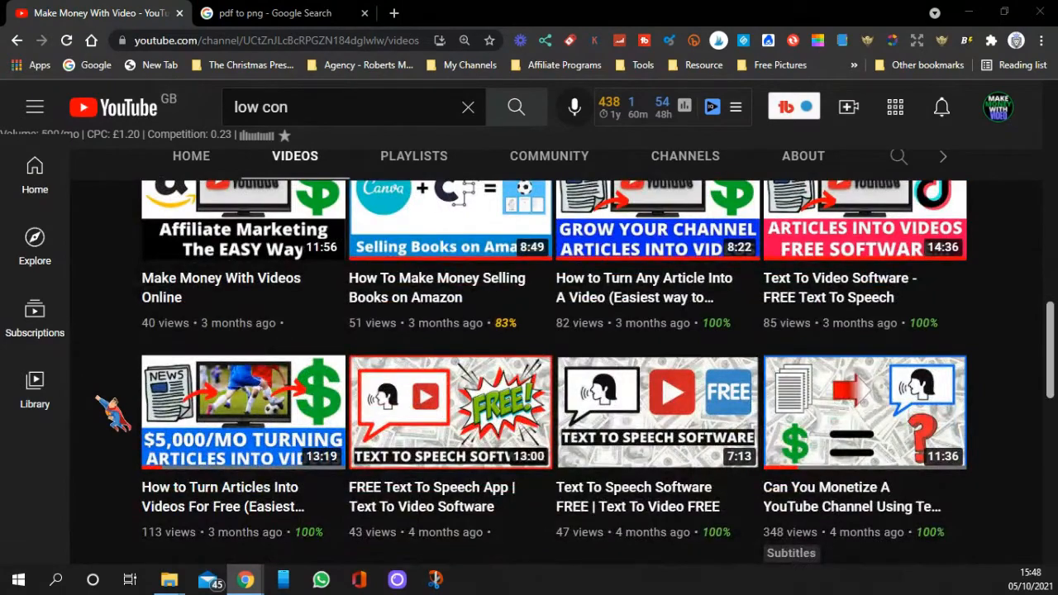
scroll(up, 3)
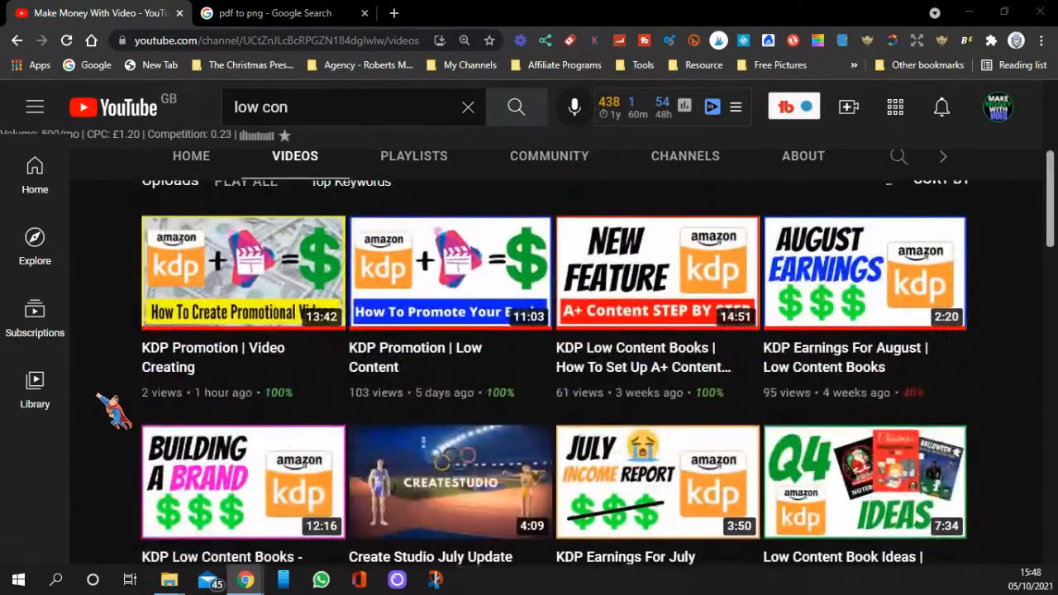
scroll(up, 3)
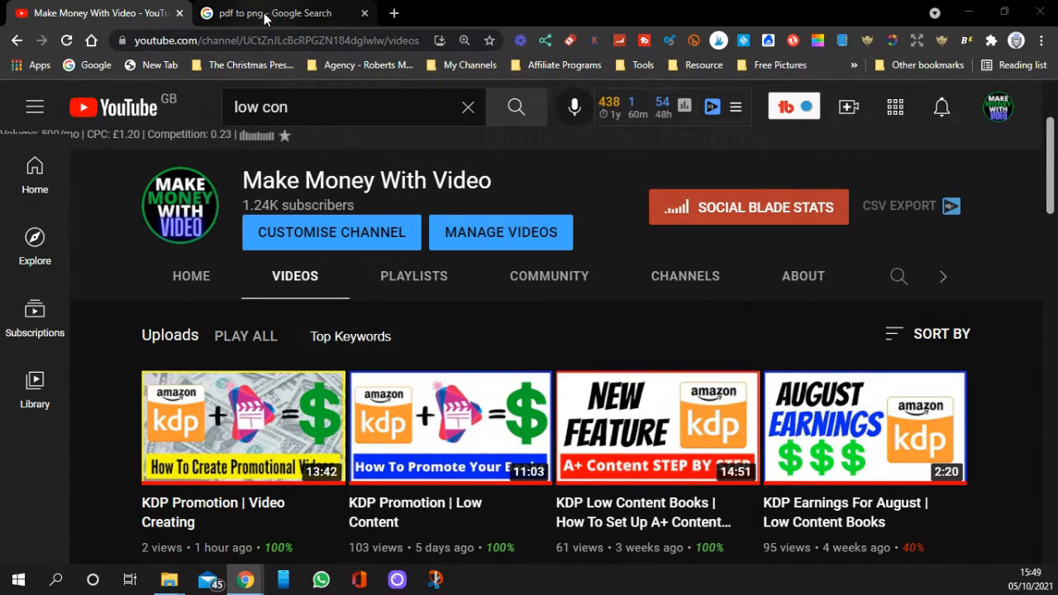
click(281, 14)
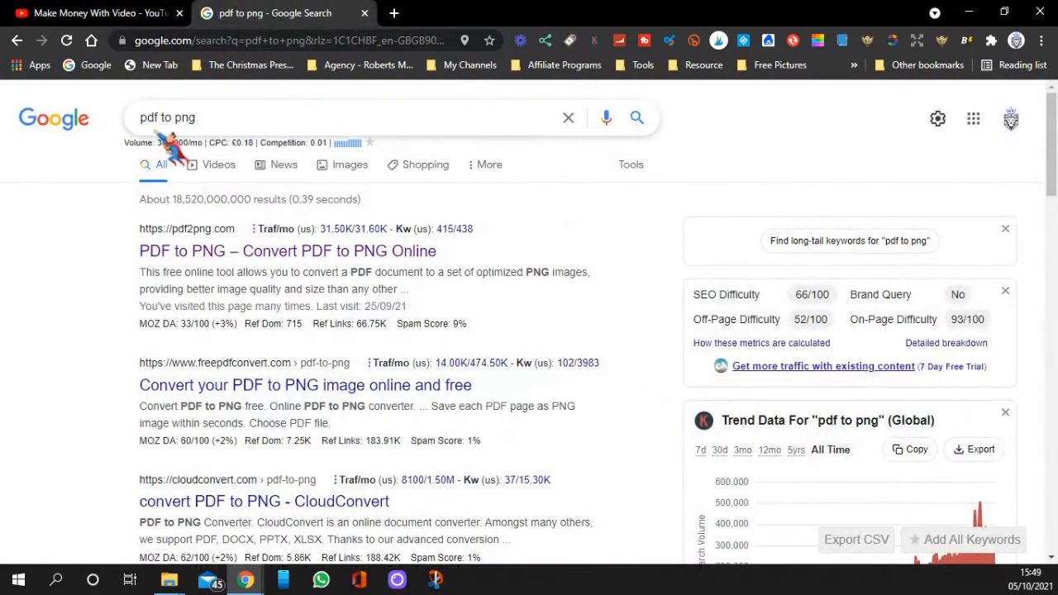
mouse_move(96, 273)
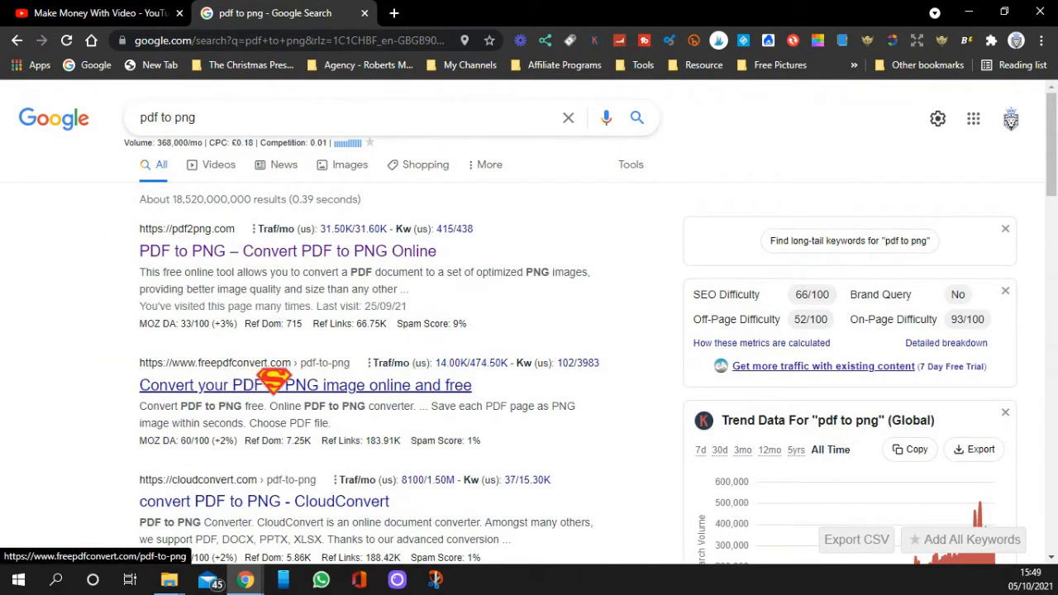
mouse_move(231, 252)
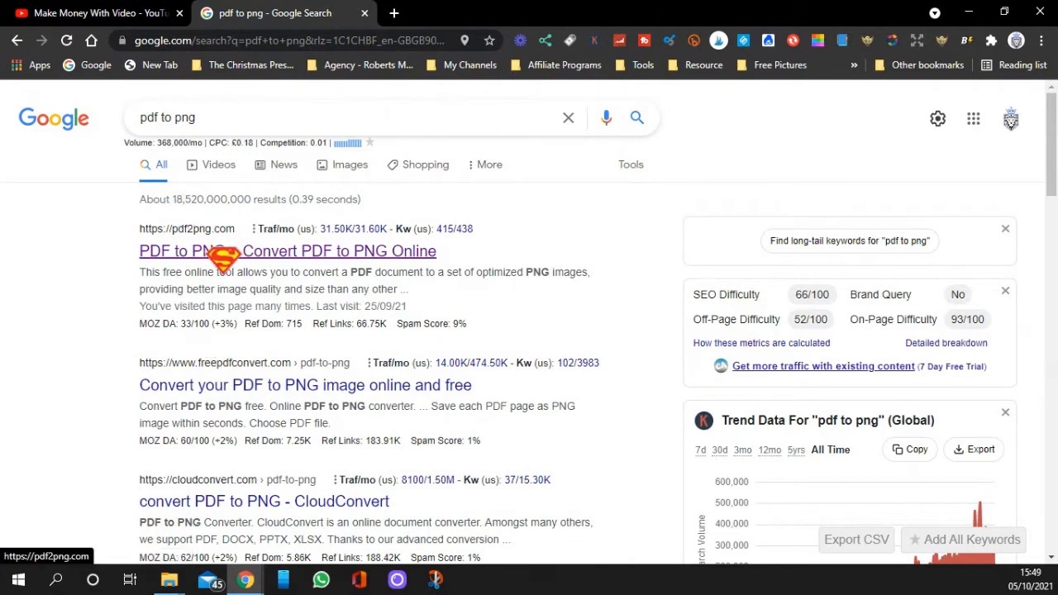
Step: Go to pdf2png.com and upload 'A Cats Christmas Colouring Book' PDF for conversion
click(287, 251)
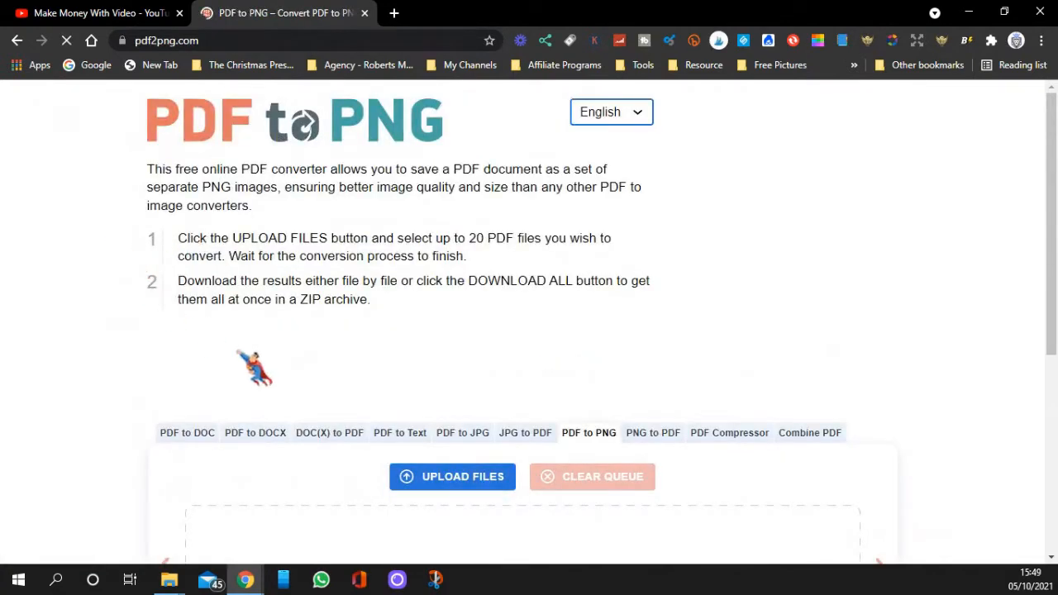
scroll(down, 3)
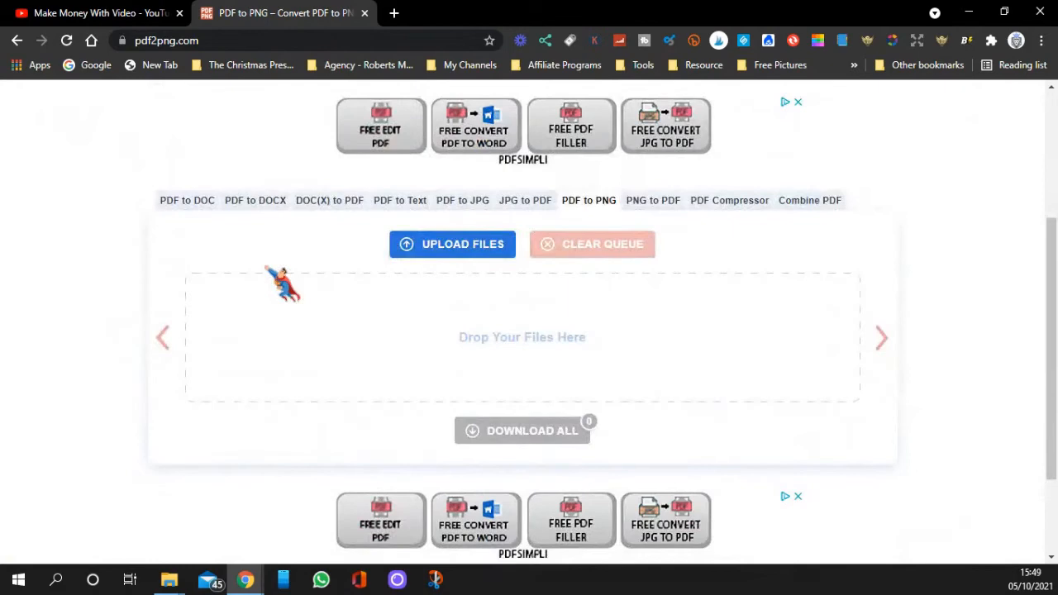
click(453, 244)
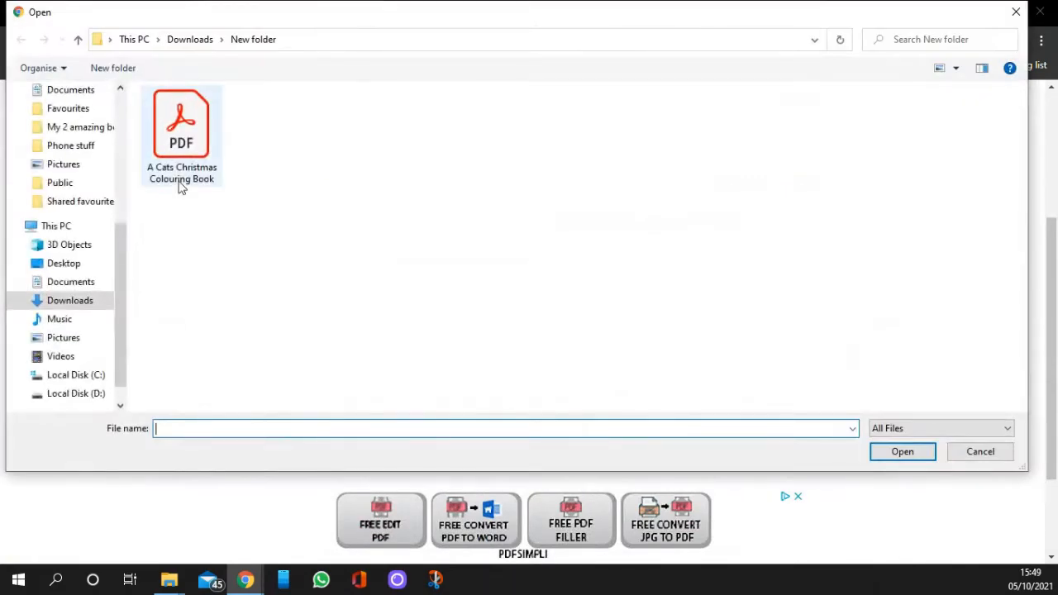
click(182, 132)
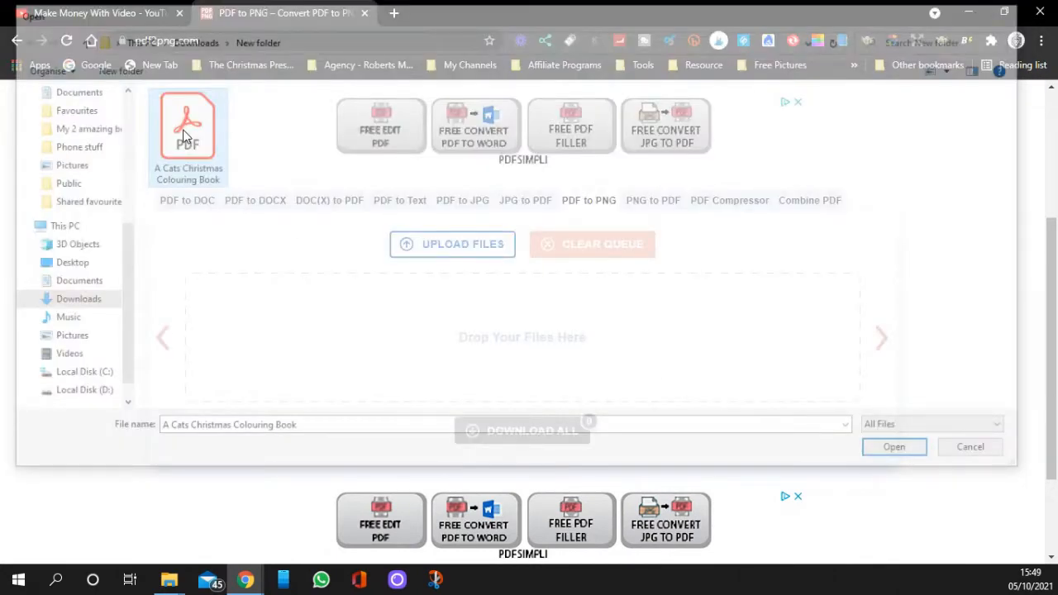
click(893, 446)
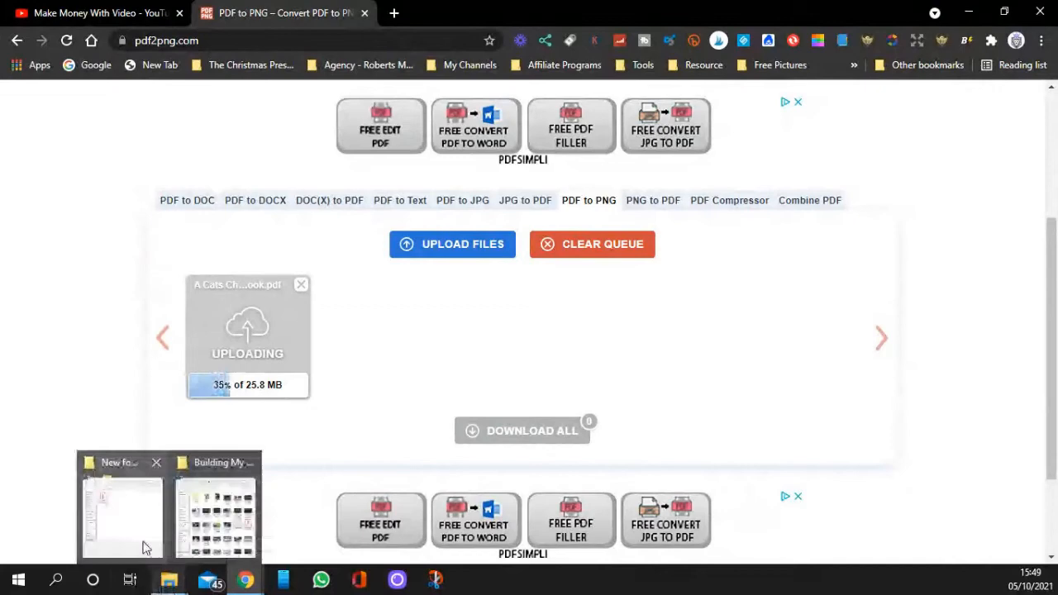
Step: Open the colouring book PDF in Acrobat to check its 50 pages, then return to the browser
click(122, 504)
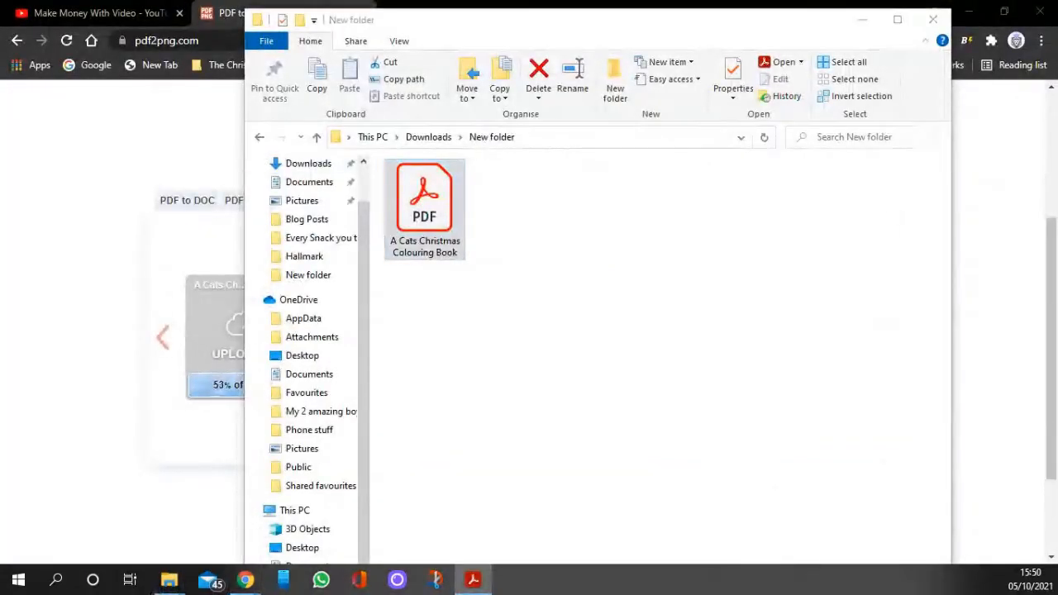
double_click(424, 199)
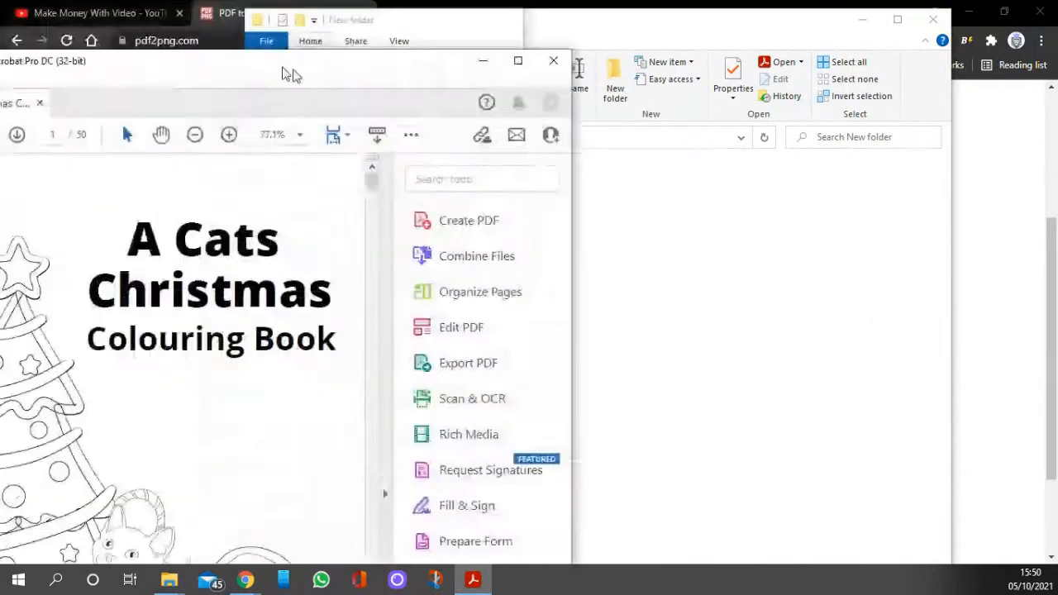
click(518, 60)
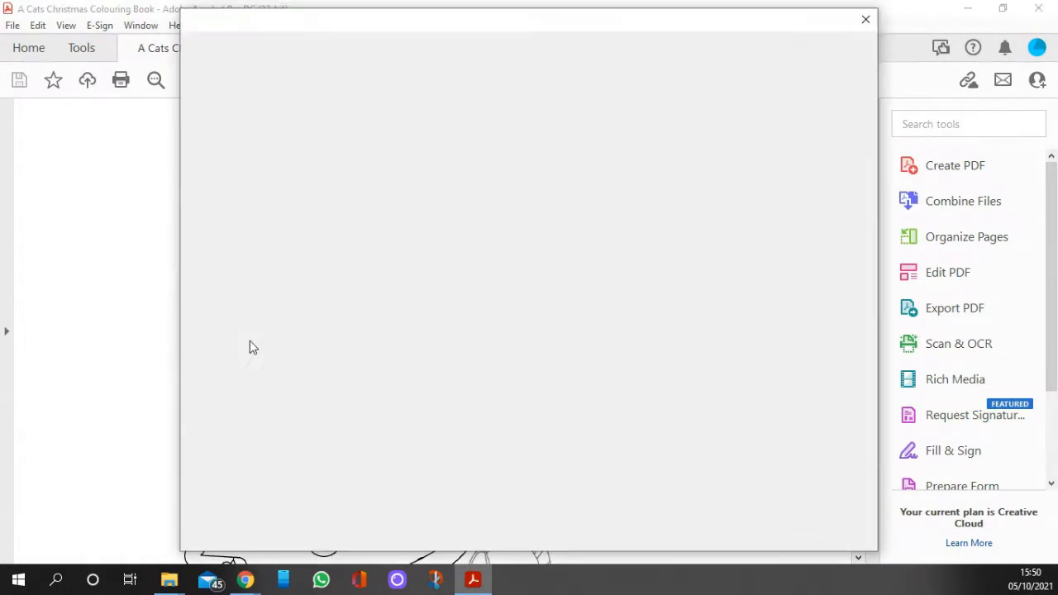
click(866, 18)
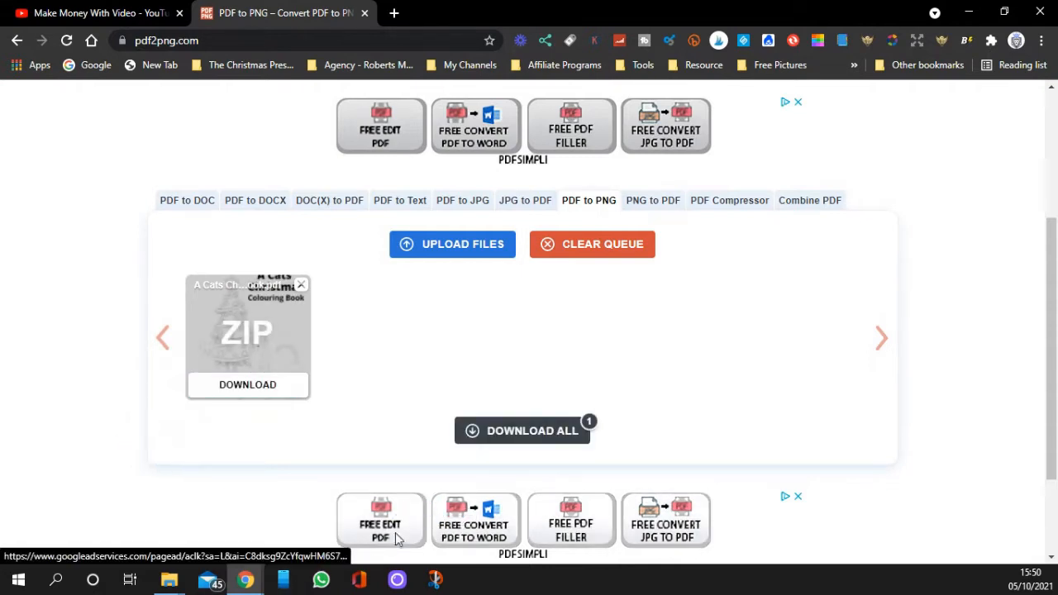
mouse_move(473, 529)
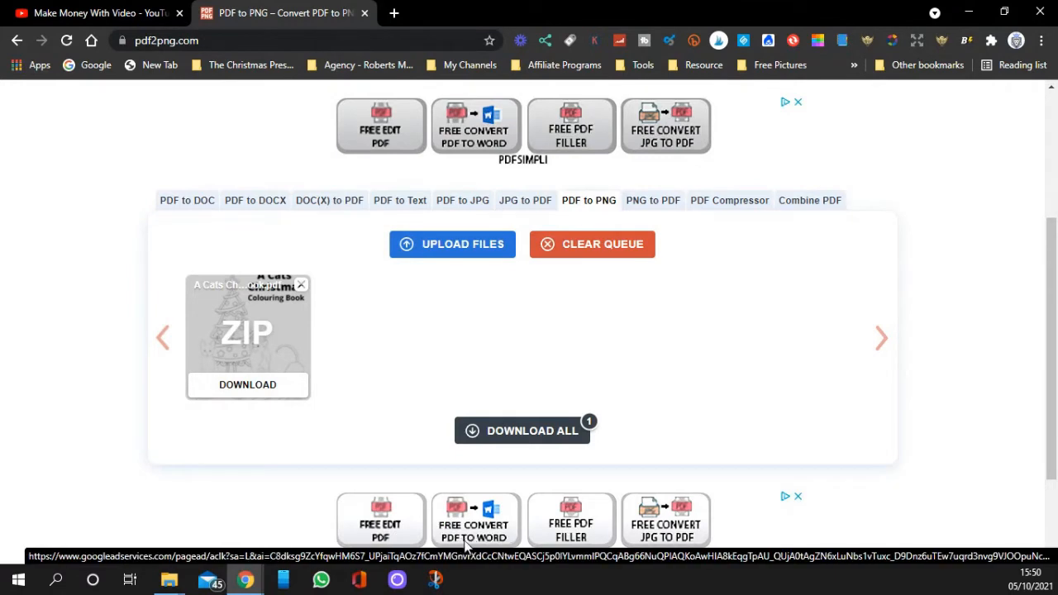
mouse_move(405, 544)
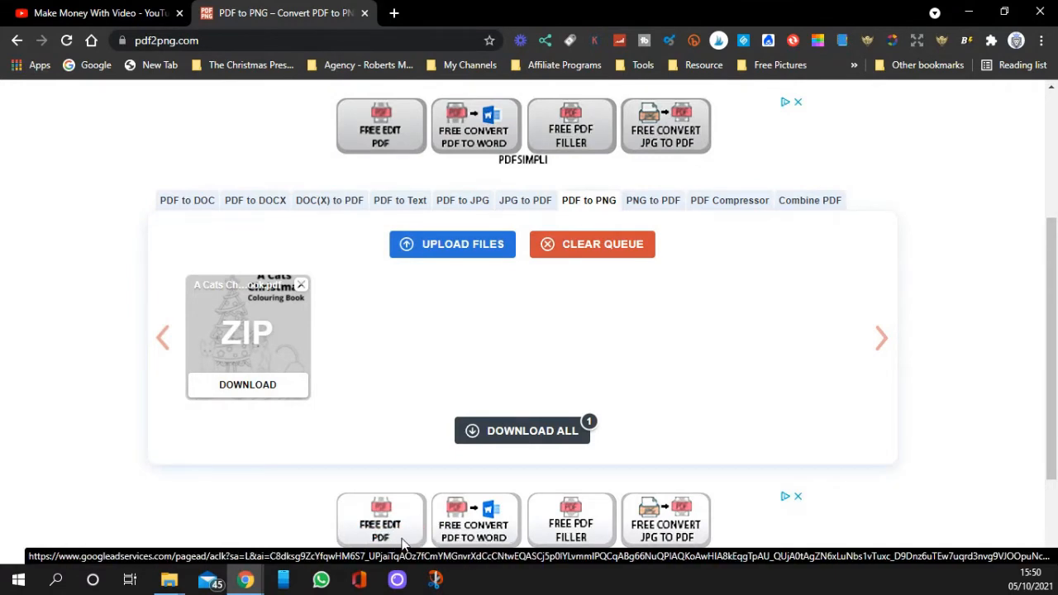
mouse_move(576, 547)
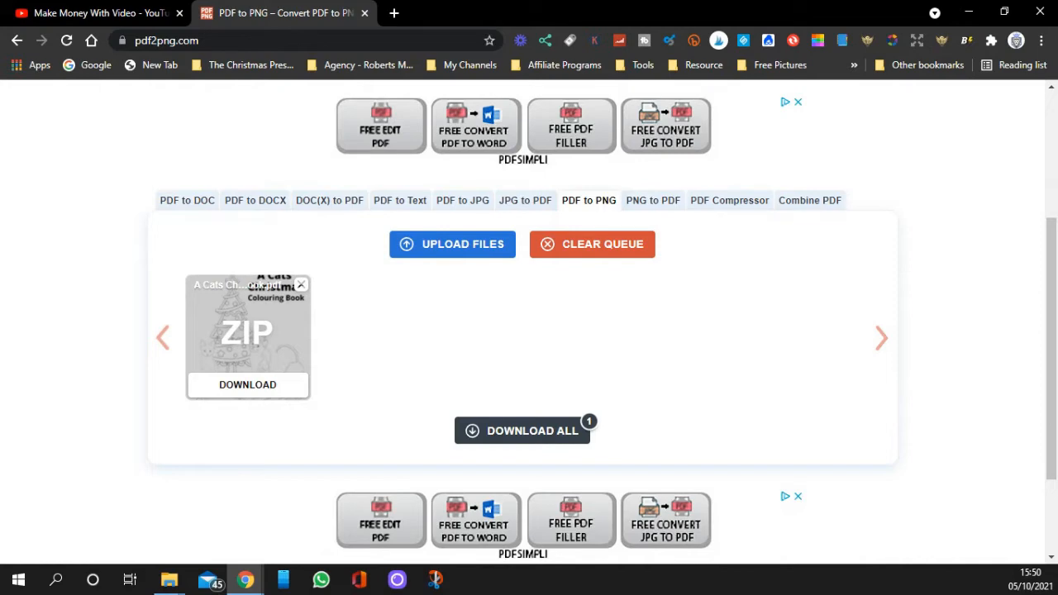
mouse_move(79, 554)
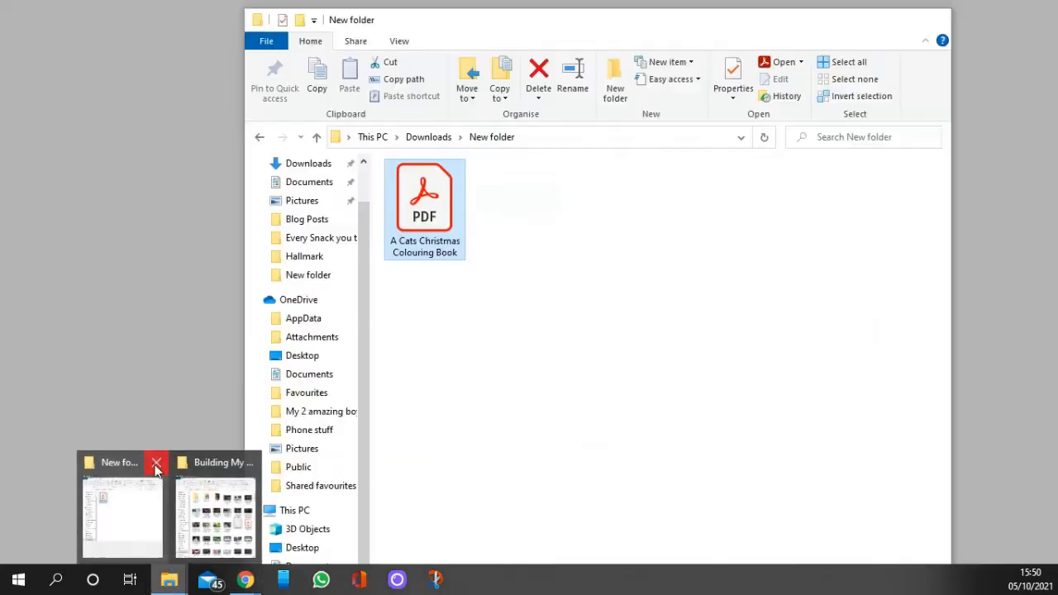
Step: Look inside New folder in Downloads holding the PDF, then return to Downloads
click(157, 462)
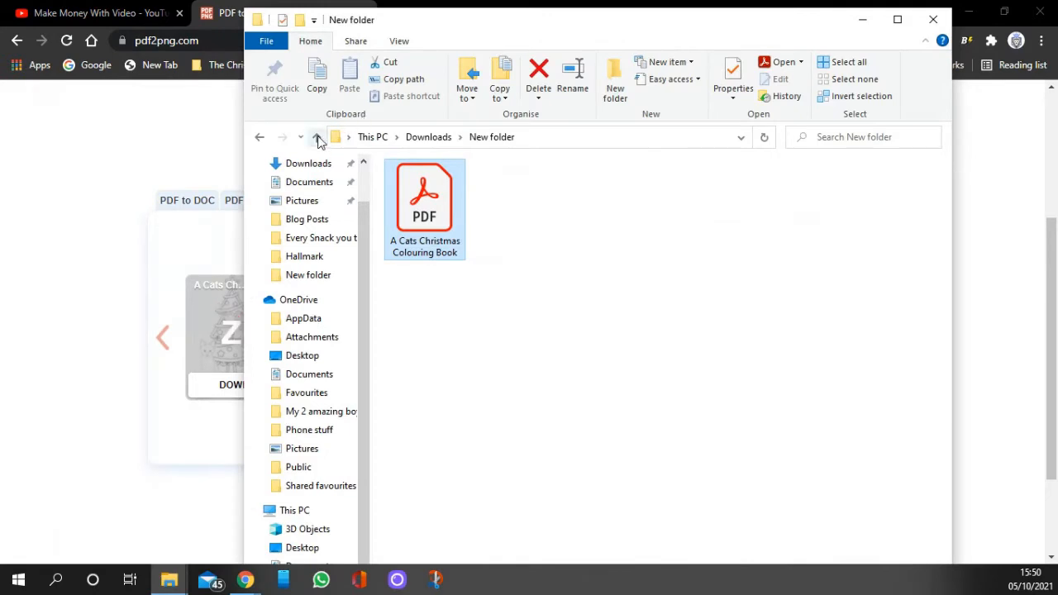
click(318, 138)
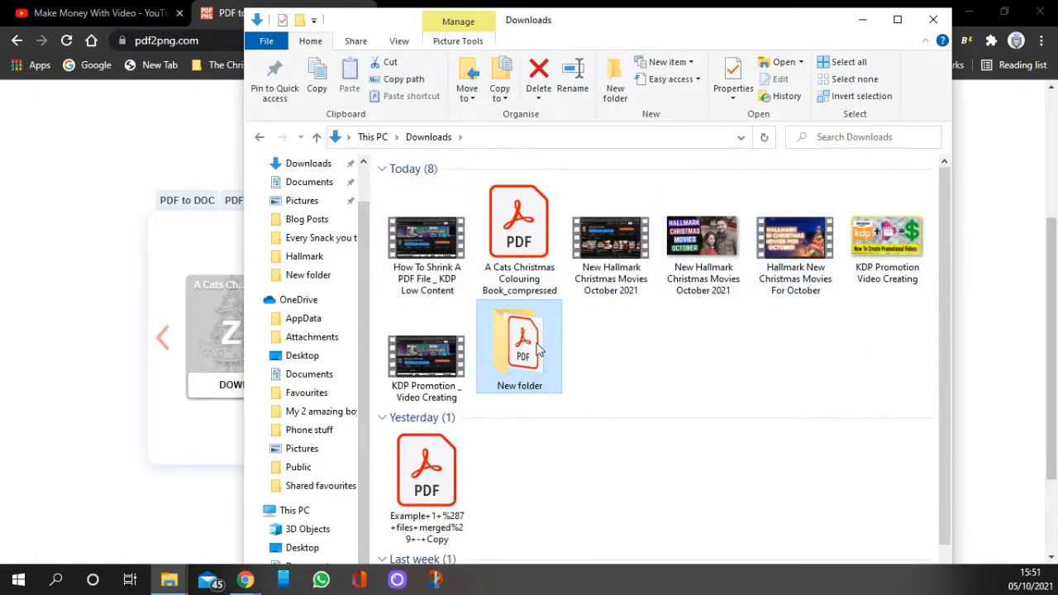
mouse_move(519, 339)
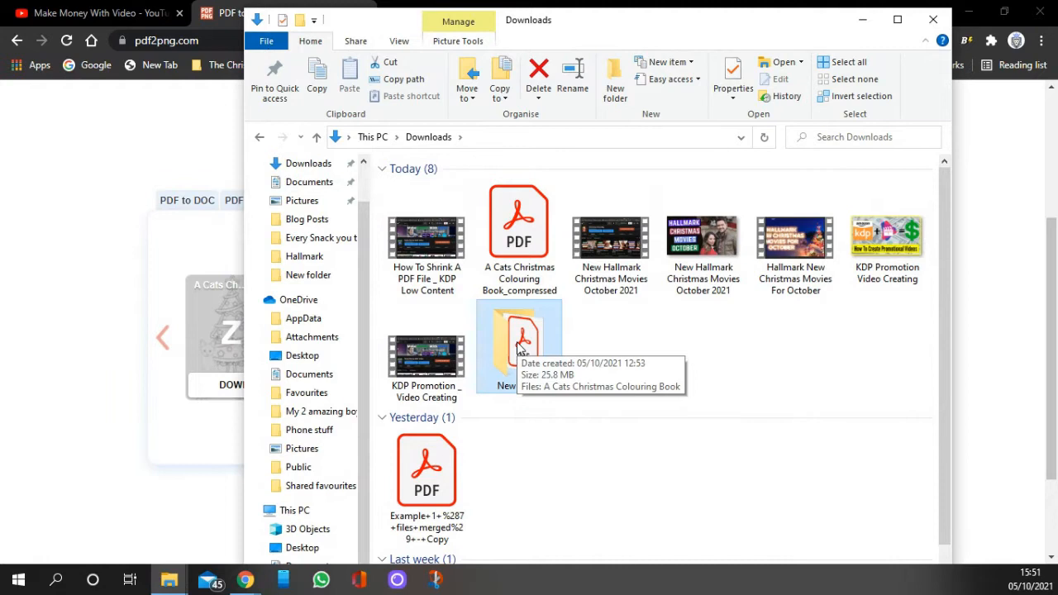
double_click(519, 347)
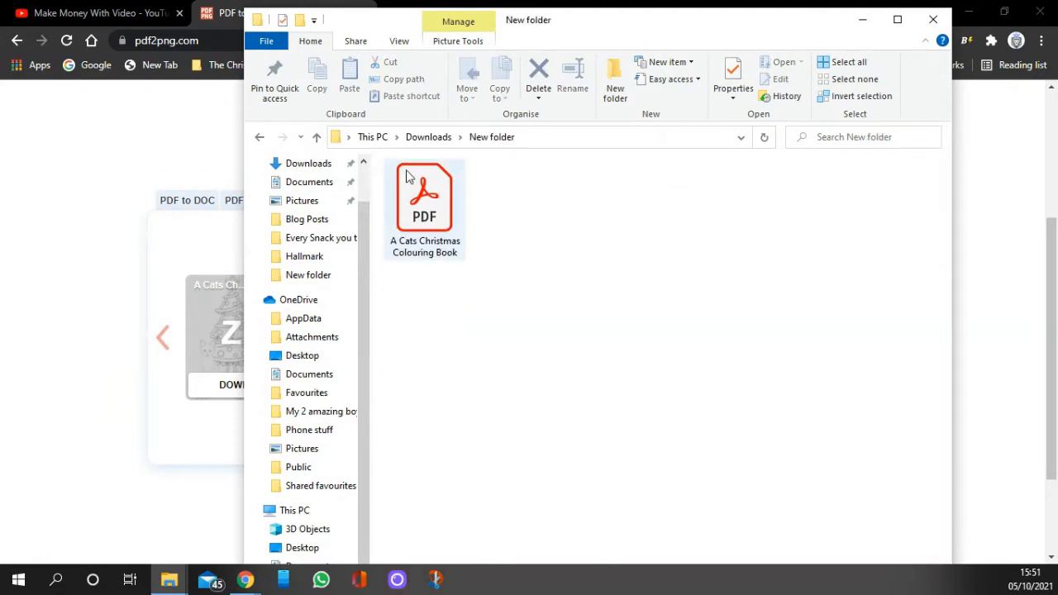
click(317, 136)
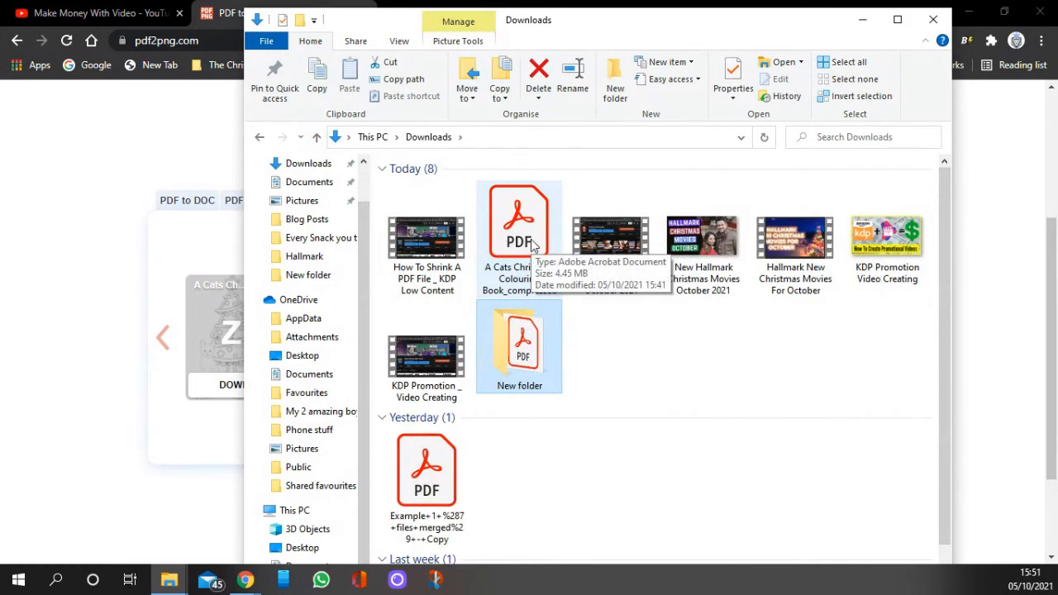
mouse_move(648, 353)
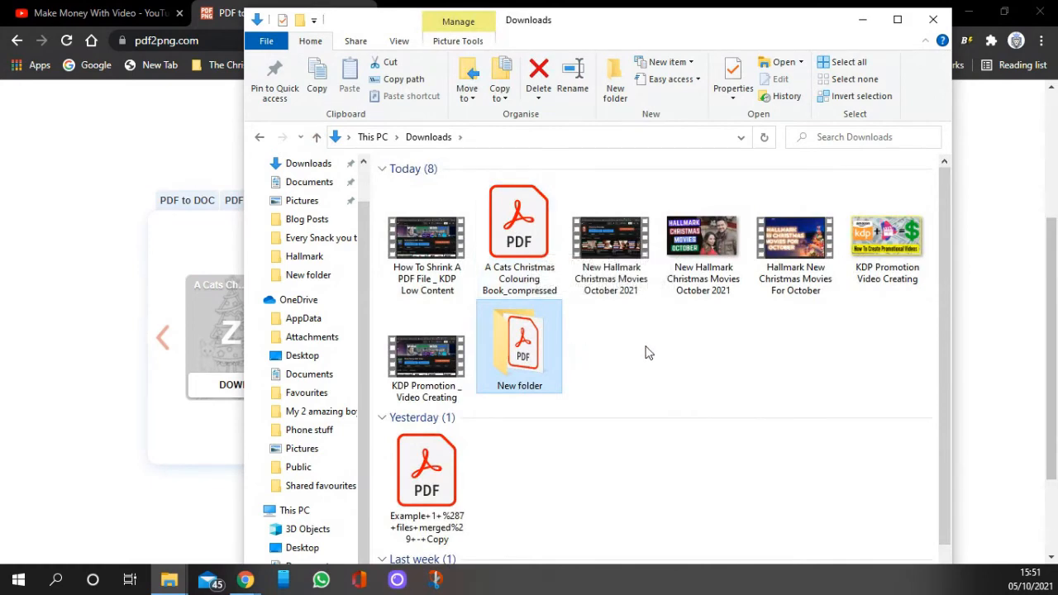
Step: Scroll through the Downloads list and go up to This PC
scroll(down, 3)
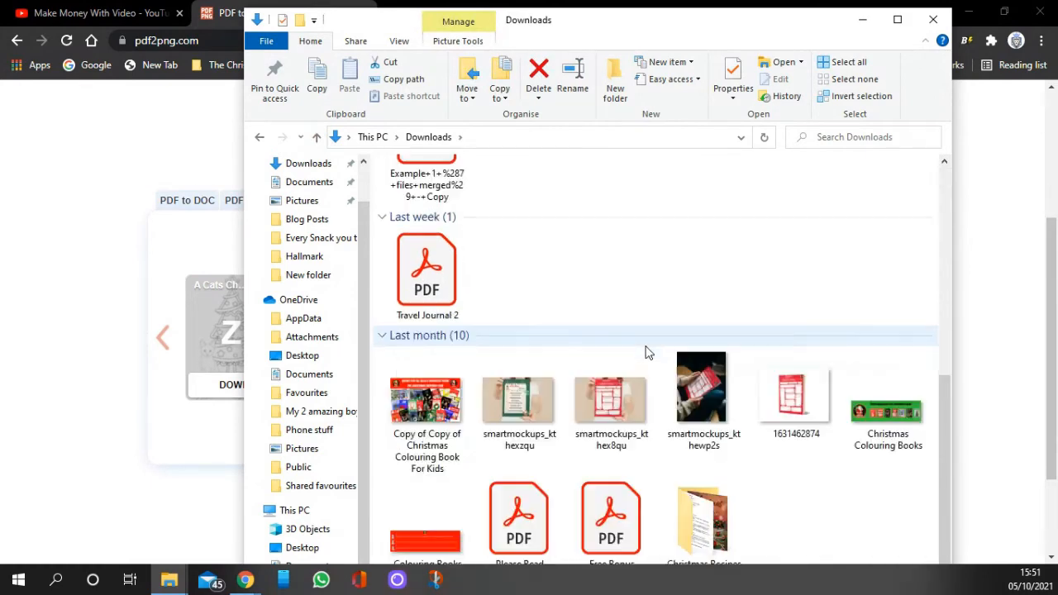
mouse_move(797, 462)
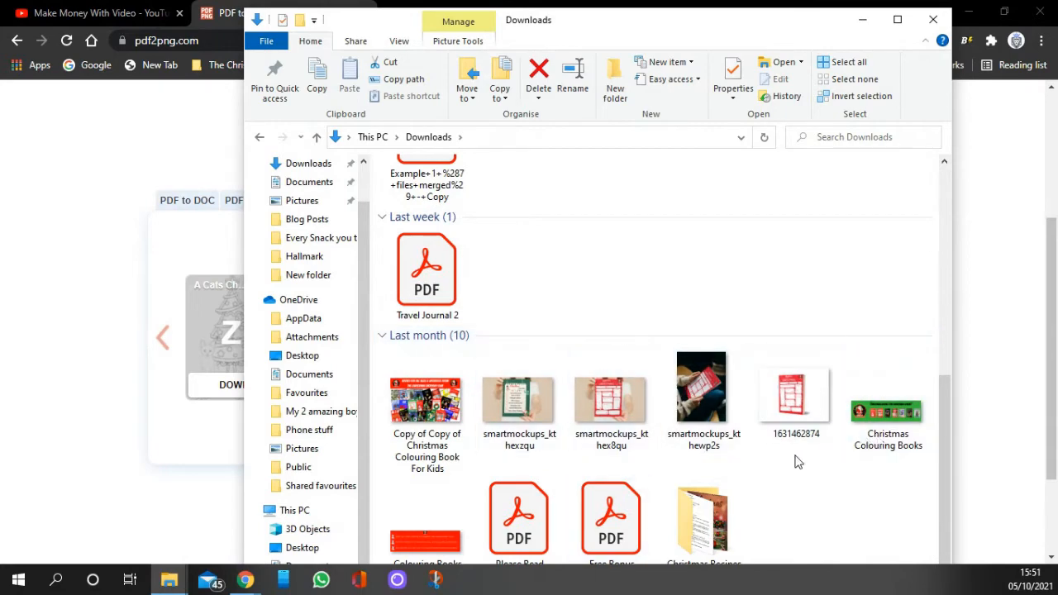
scroll(up, 3)
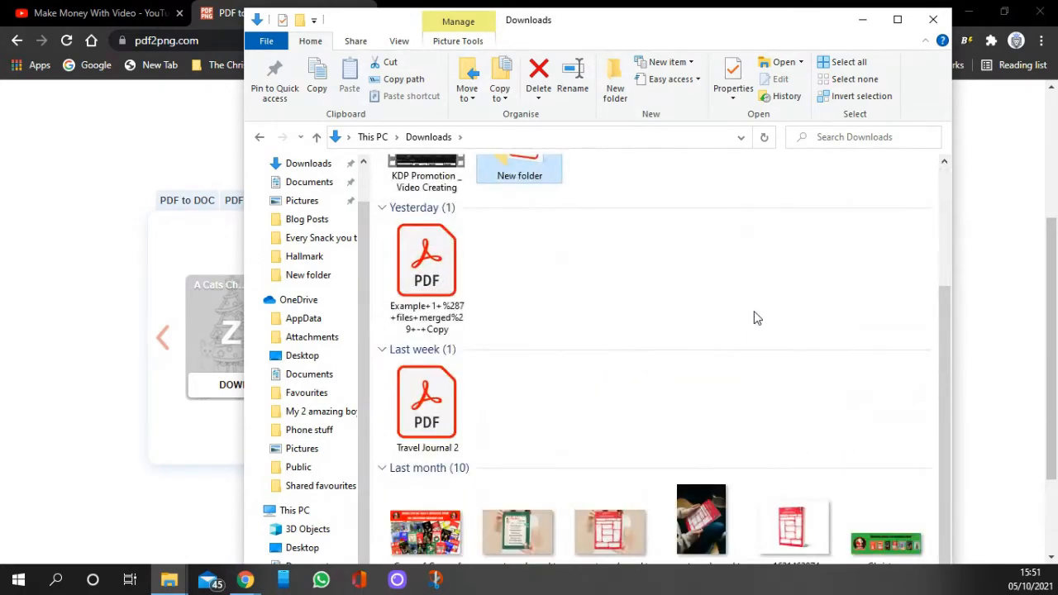
scroll(up, 3)
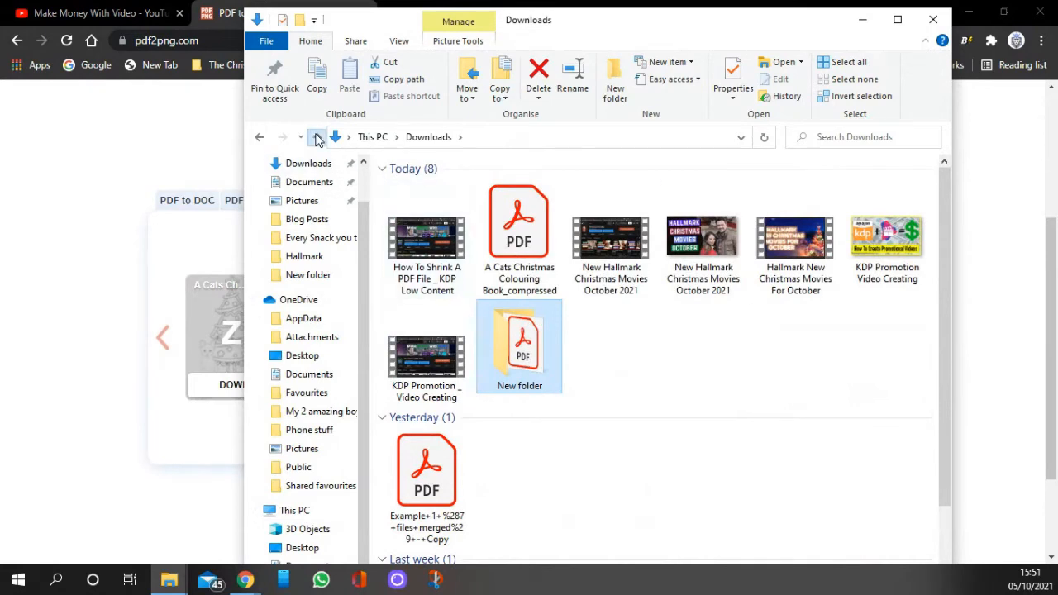
click(318, 135)
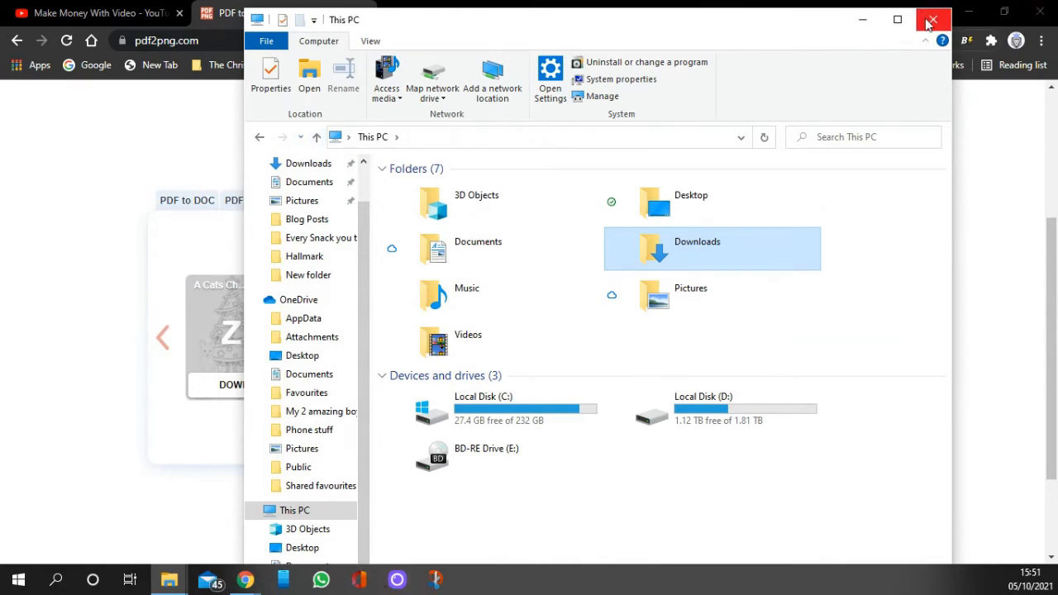
Step: Close File Explorer and glance at the YouTube channel tab
click(932, 20)
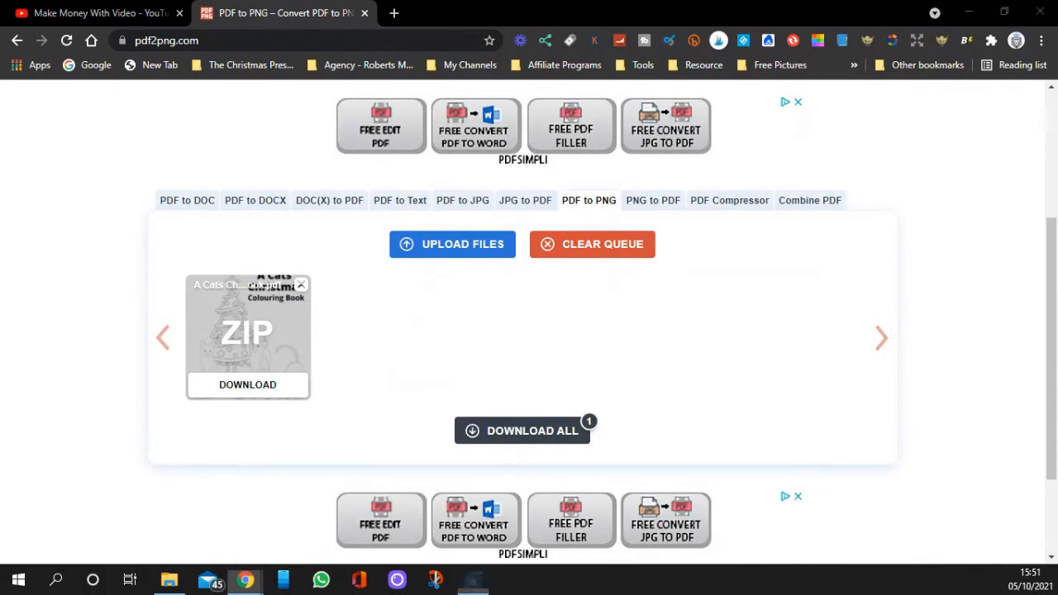
click(91, 13)
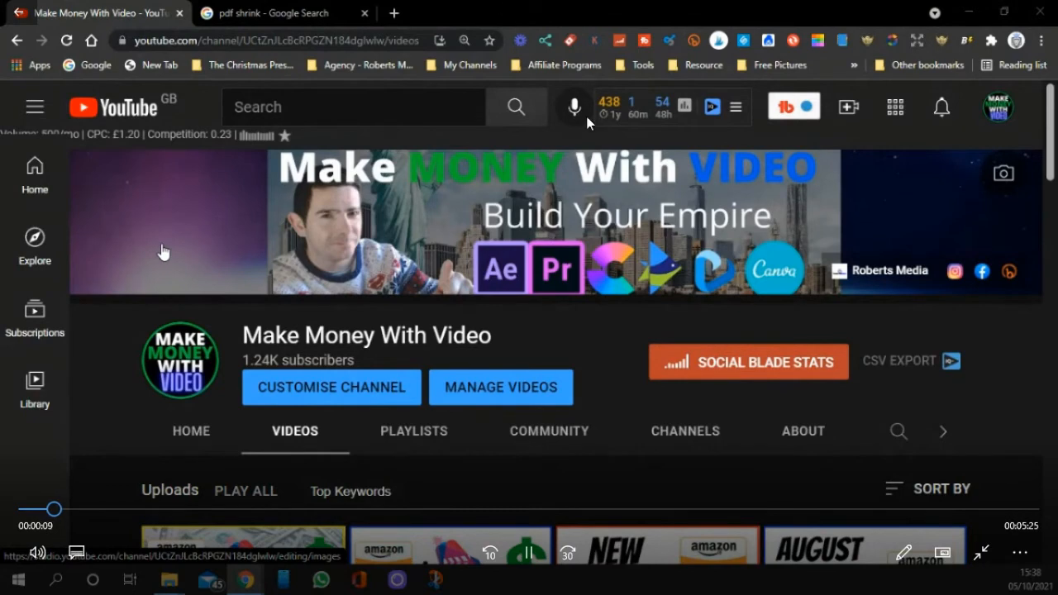
scroll(down, 3)
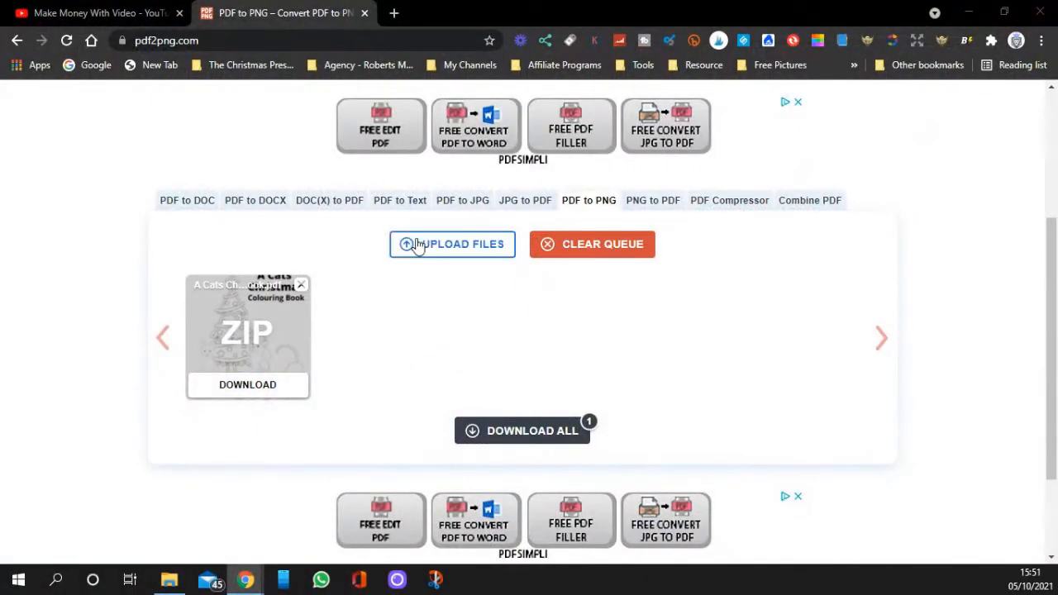
Step: Download the converted ZIP of PNG pages and open the downloaded archive
click(248, 384)
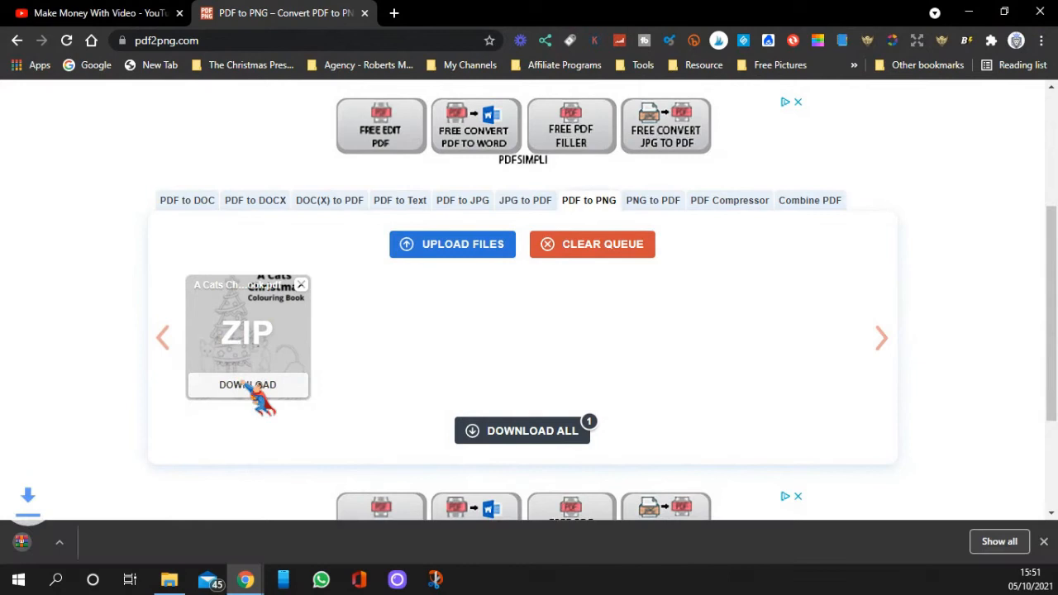
click(248, 383)
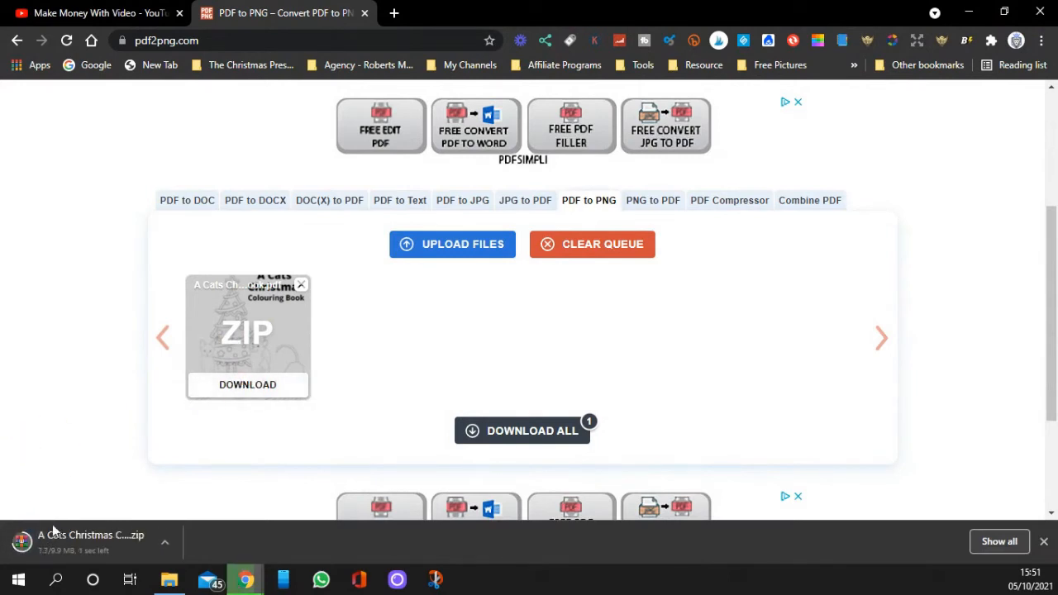
mouse_move(73, 554)
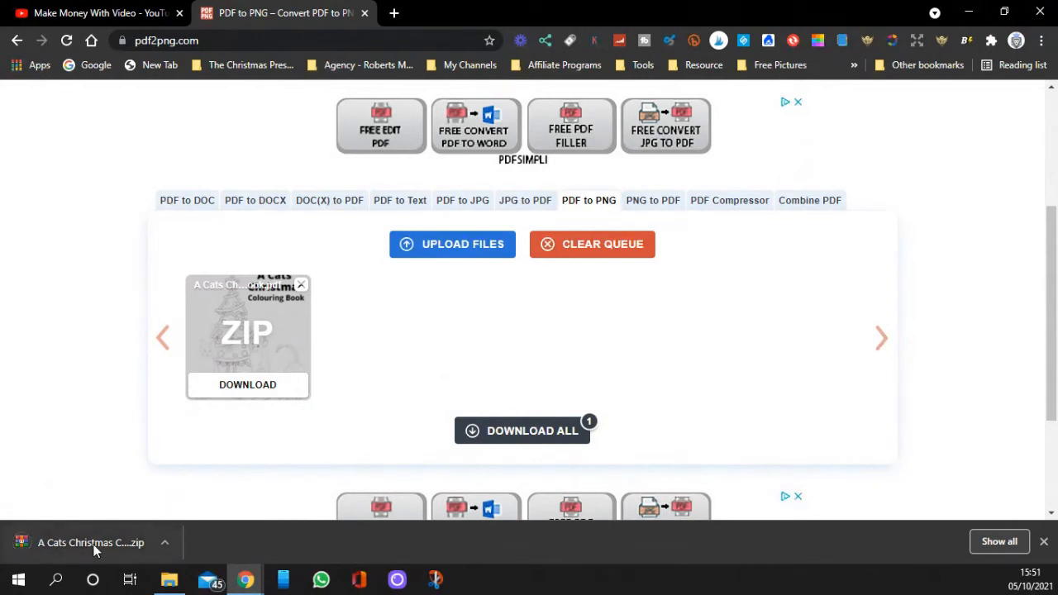
mouse_move(91, 542)
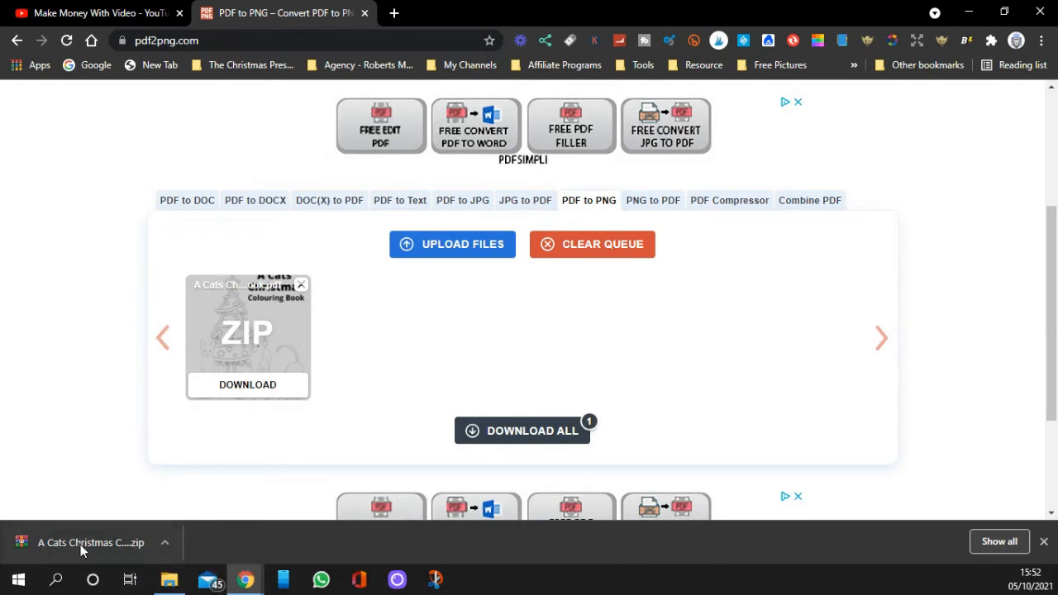
mouse_move(169, 579)
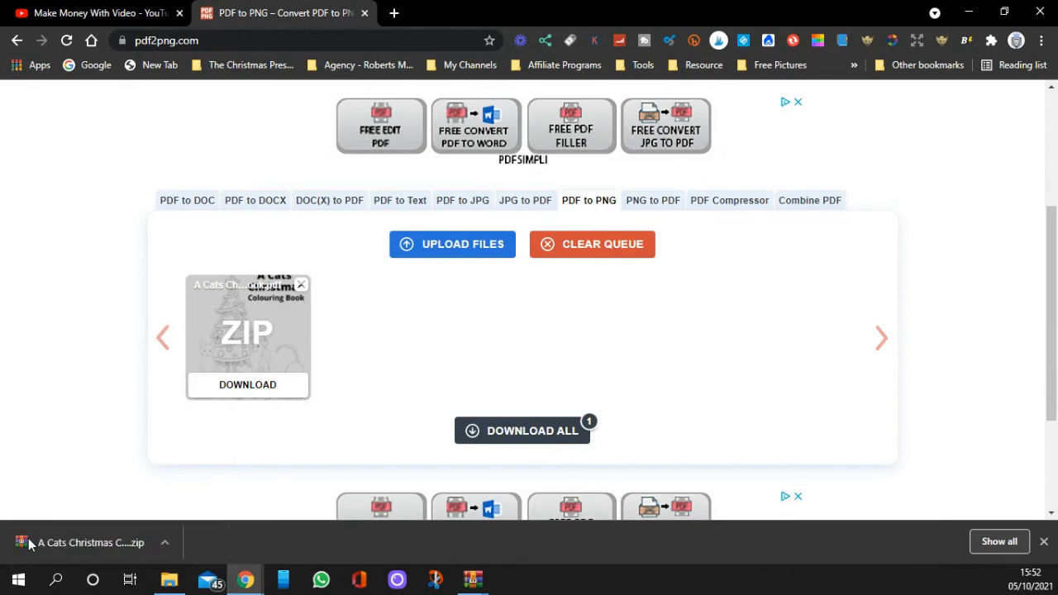
mouse_move(57, 549)
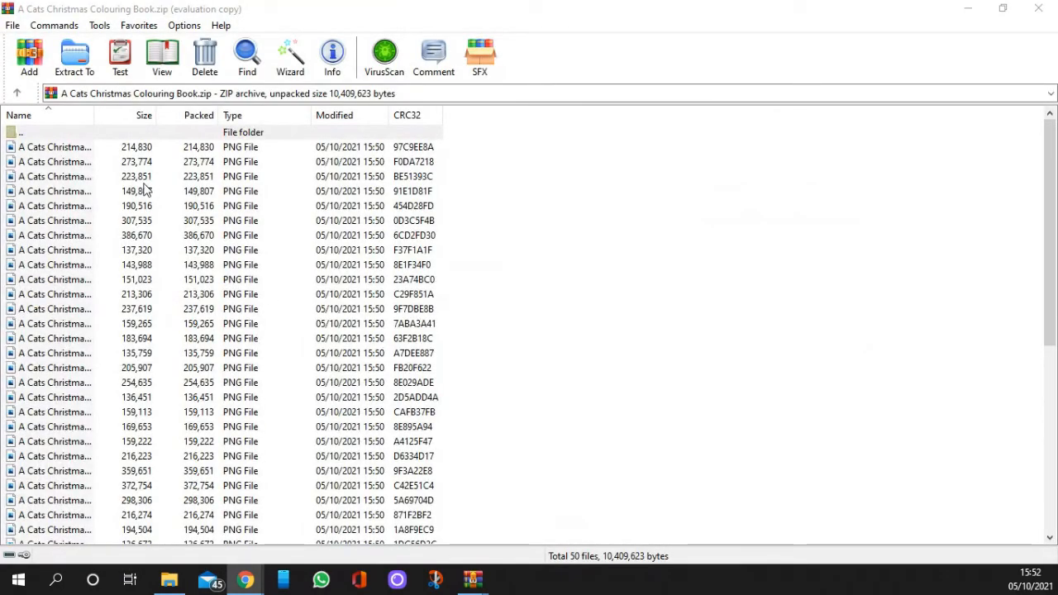
Step: Scroll through the ZIP's list of 50 PNG pages in WinRAR
scroll(down, 3)
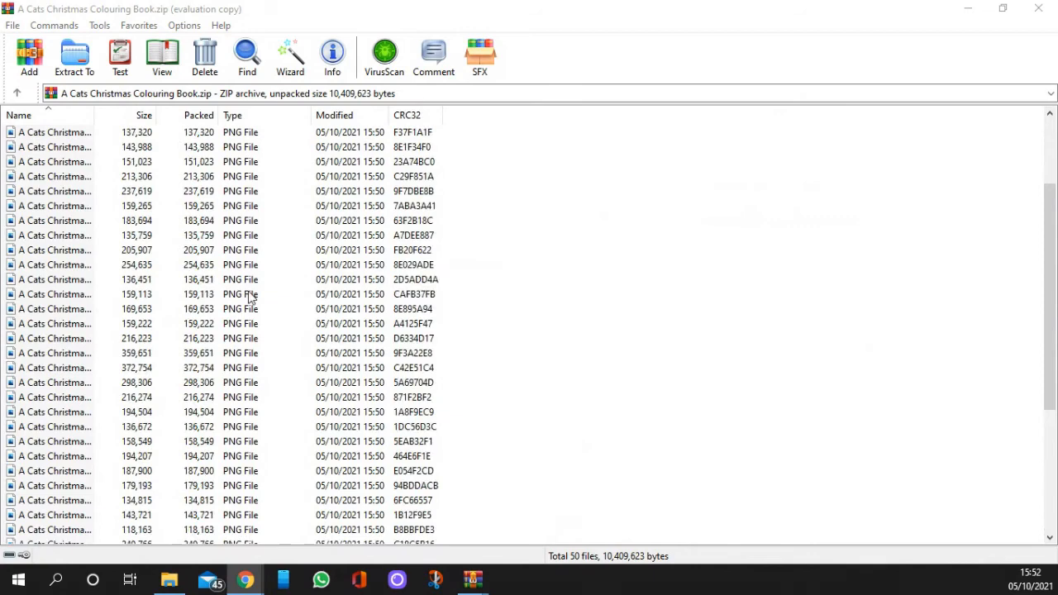
scroll(up, 3)
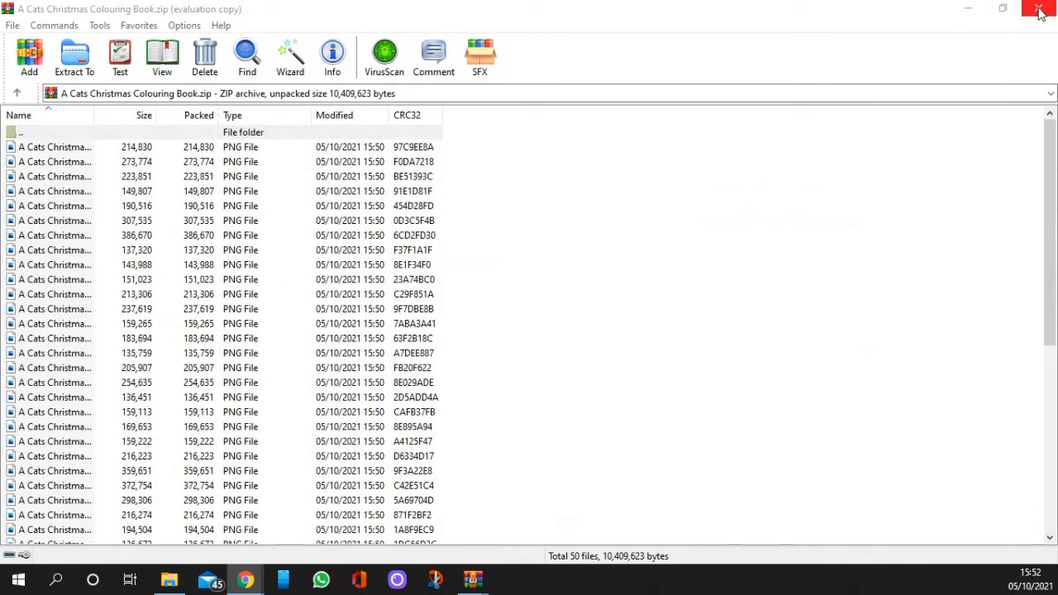
mouse_move(1041, 10)
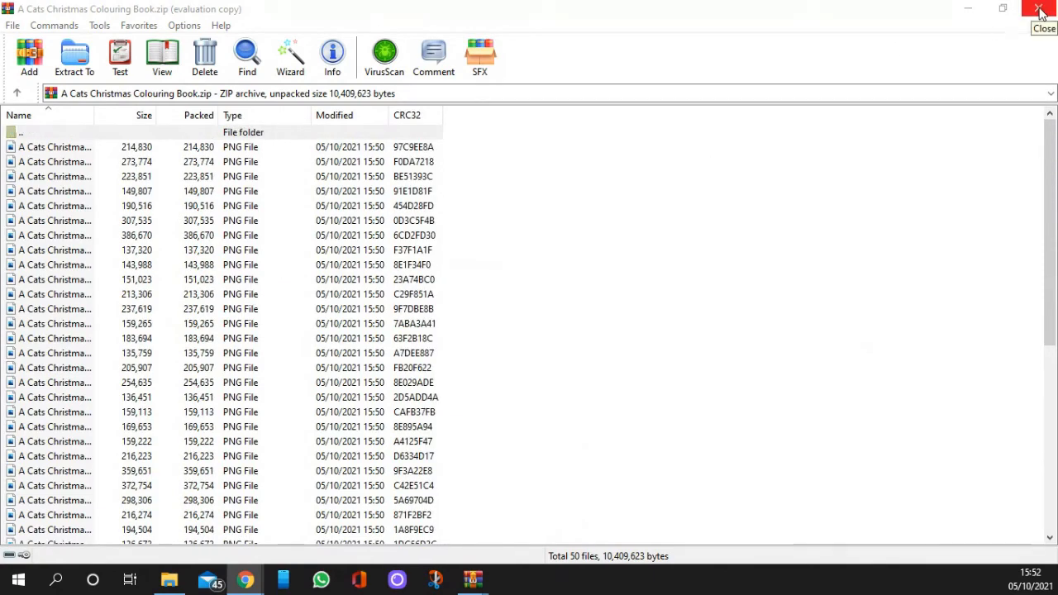
Step: Close WinRAR, return to the YouTube channel and clear its search box
click(1041, 10)
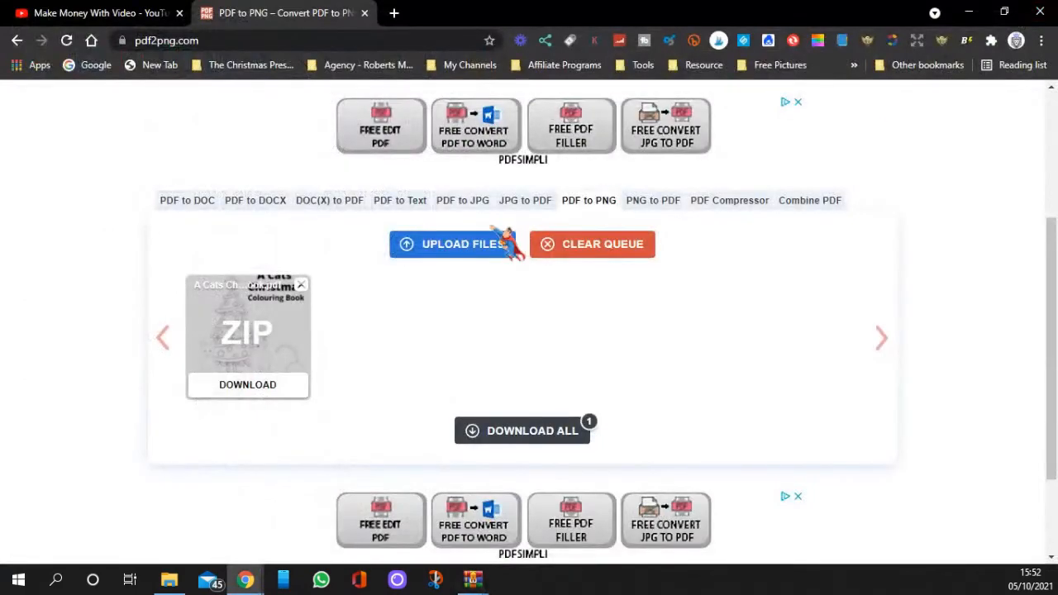
click(91, 14)
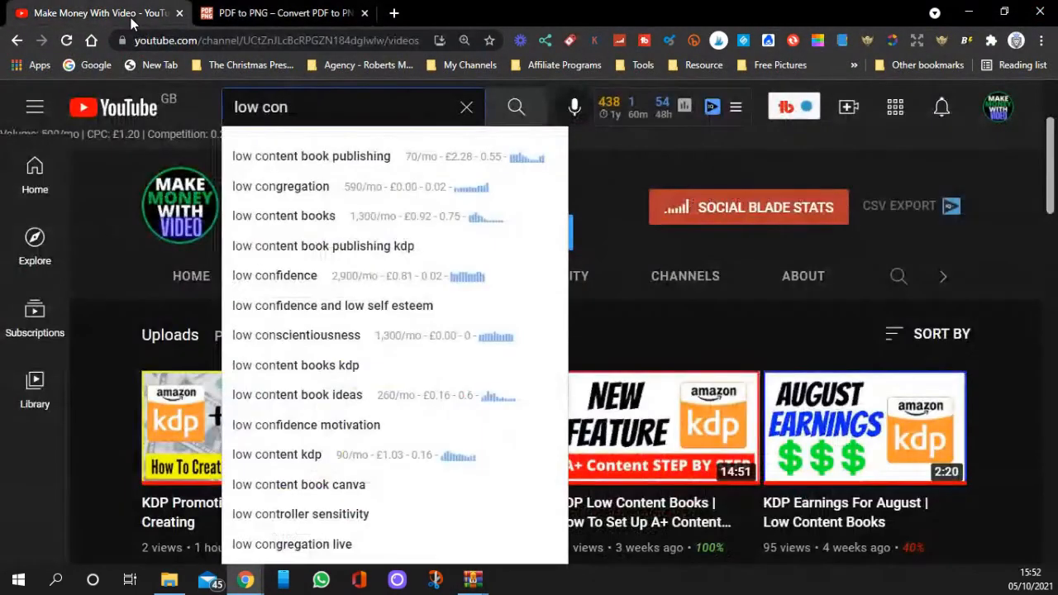
click(466, 105)
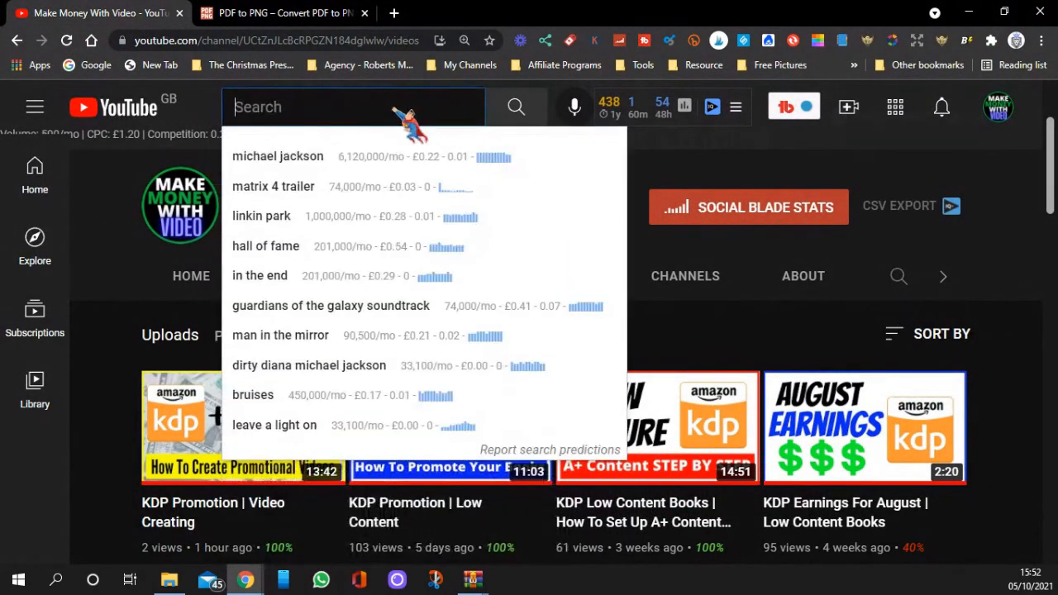